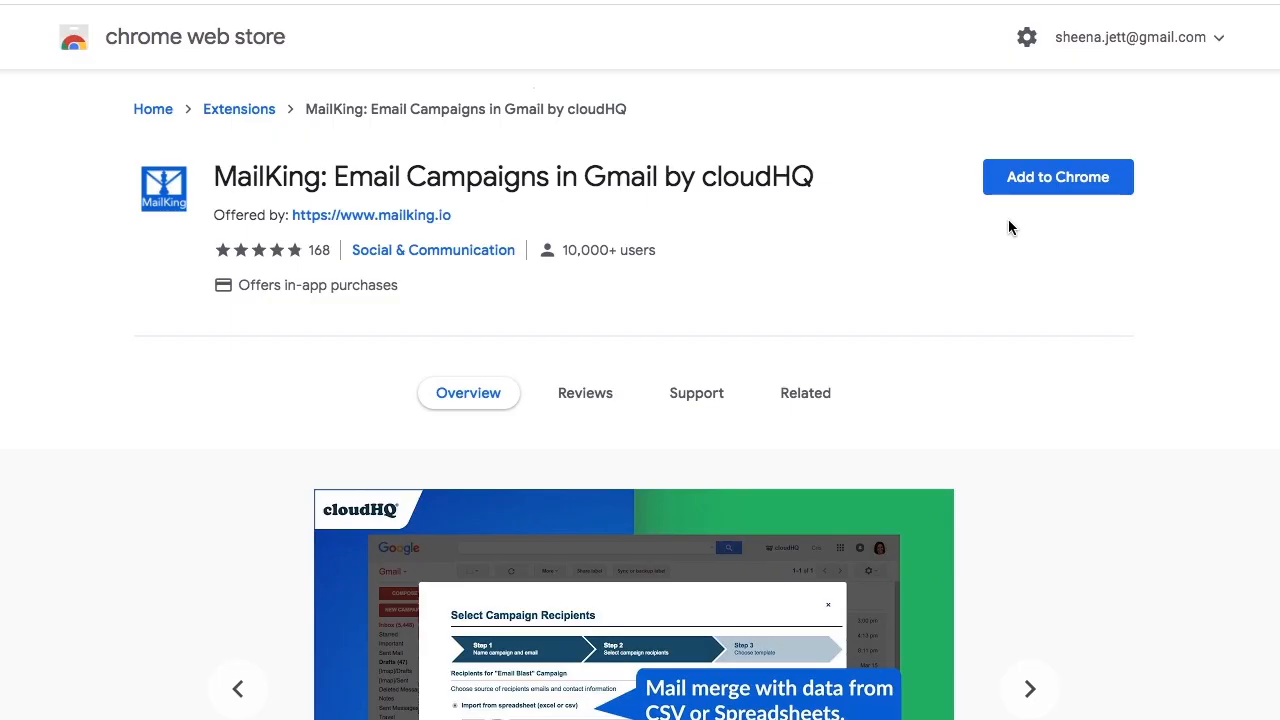
# Add the MailKing extension to Chrome from its Web Store listing.
pyautogui.click(1057, 177)
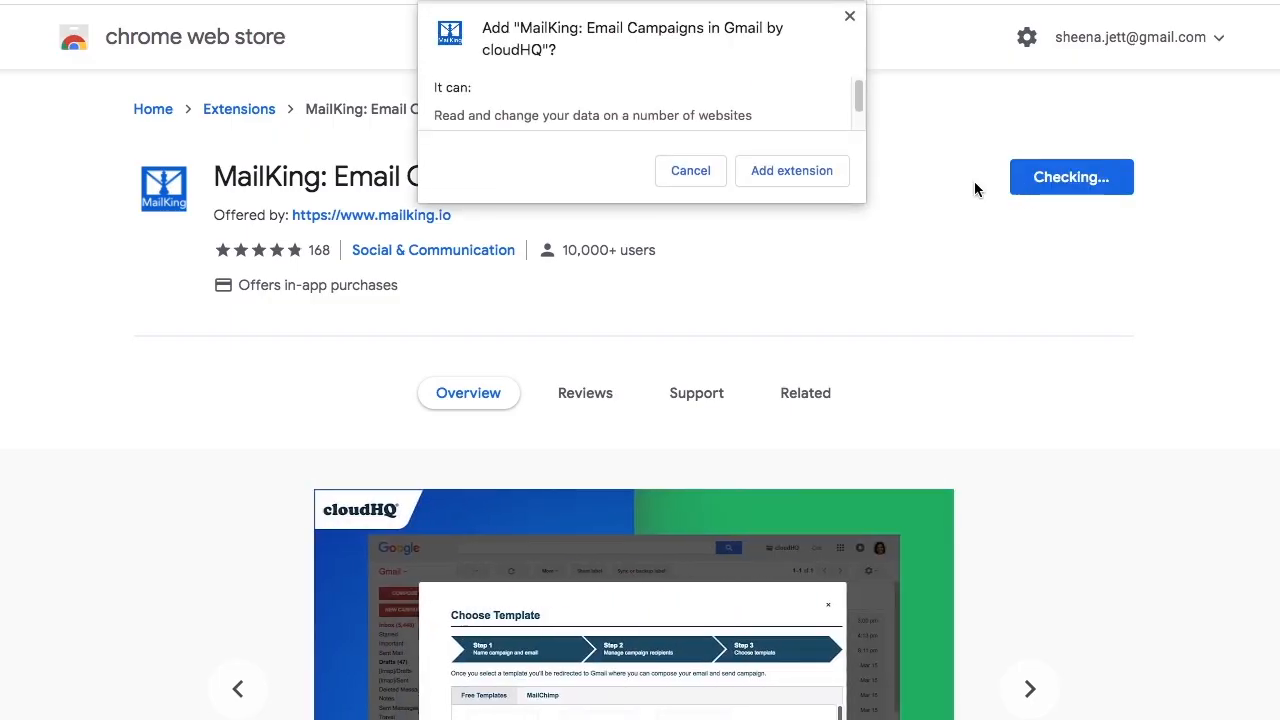
pyautogui.click(791, 170)
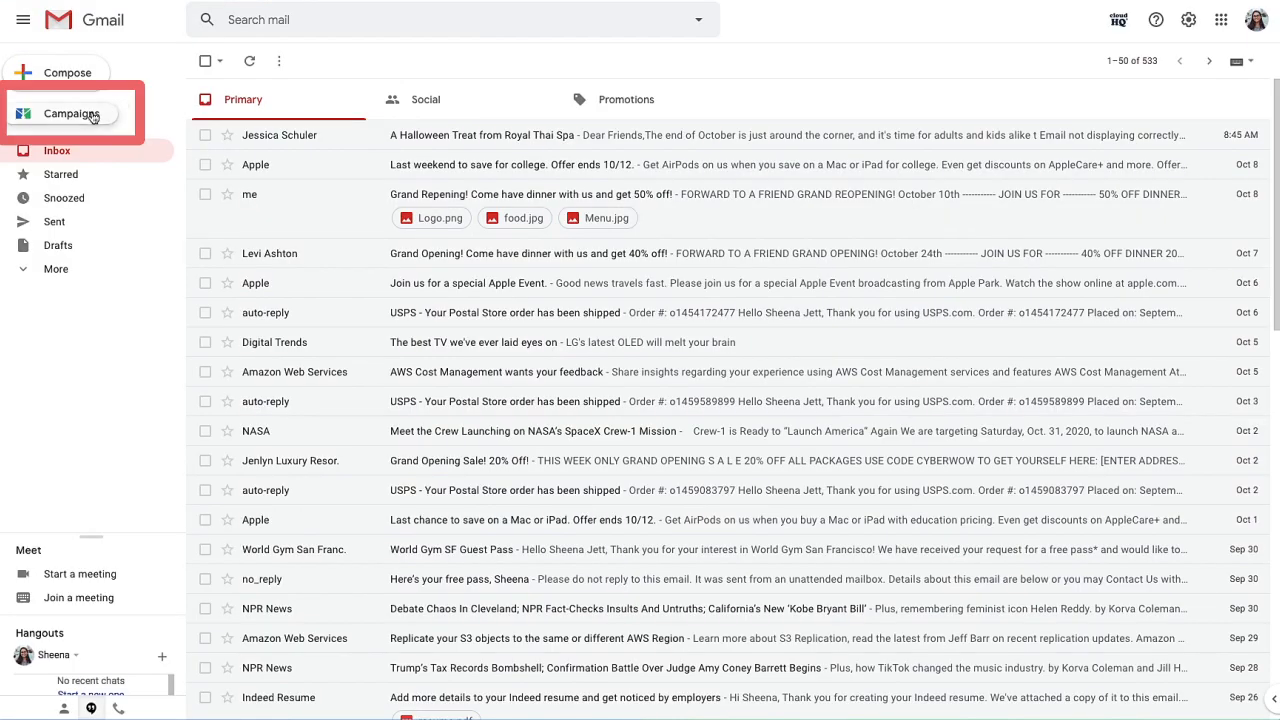
# Create a new MailKing text campaign named 'Vote YES on Prop 21'.
pyautogui.click(71, 113)
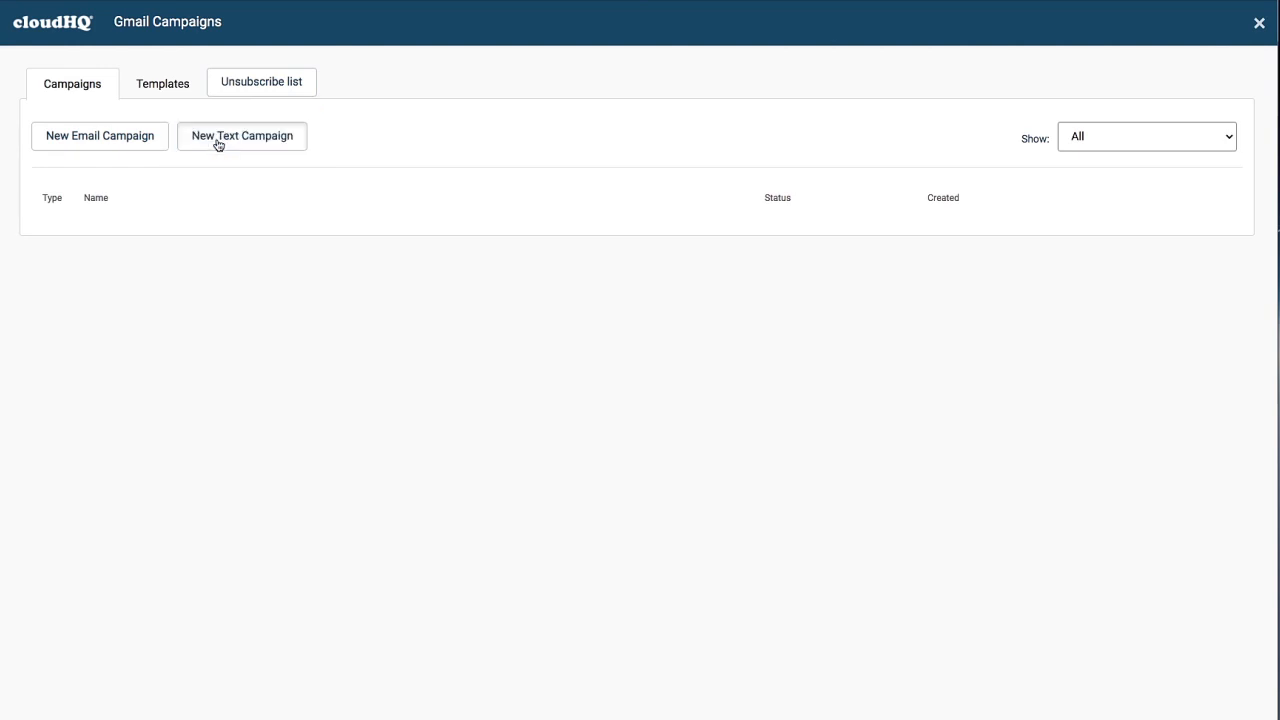
pyautogui.click(241, 136)
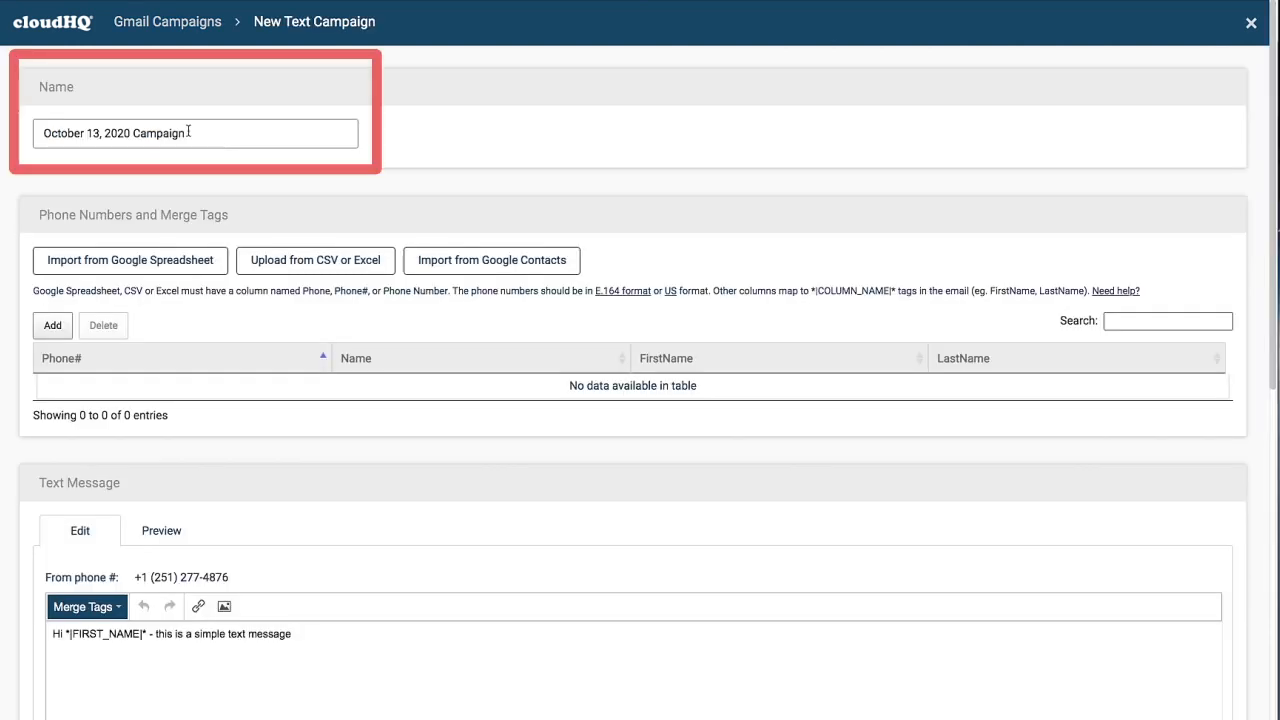
pyautogui.write('Vote YES on Prop 21')
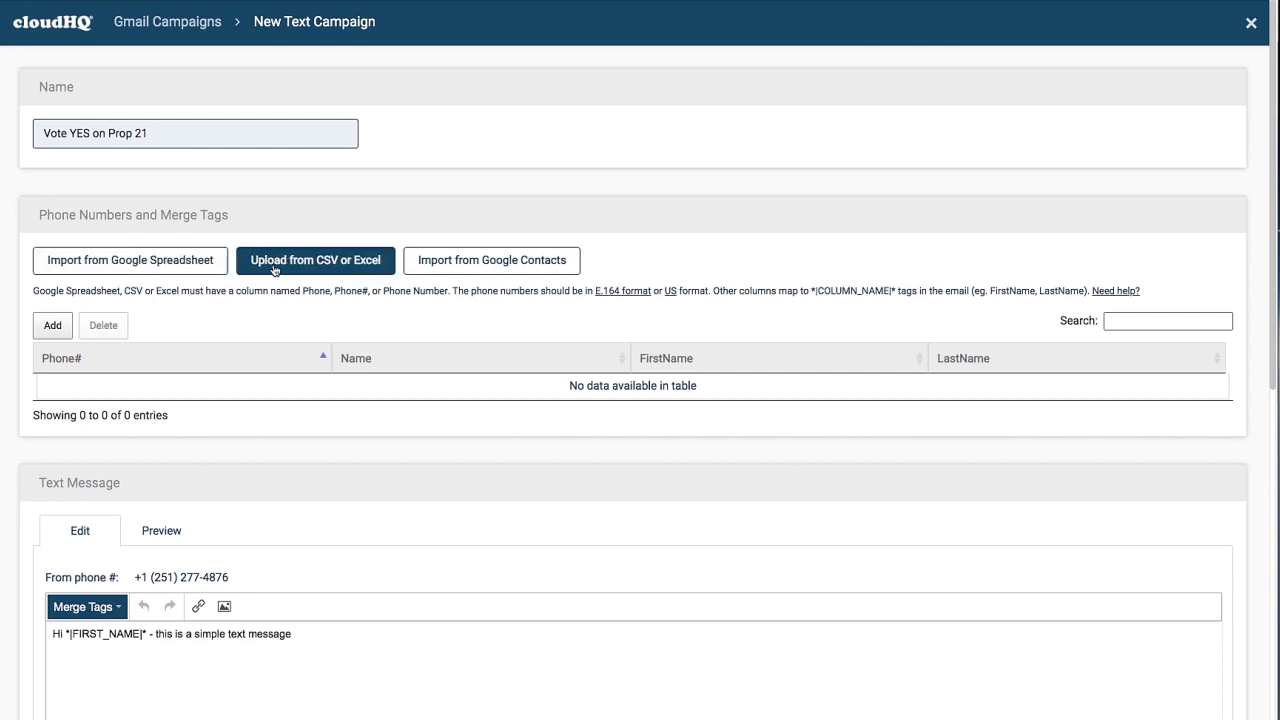
pyautogui.click(491, 260)
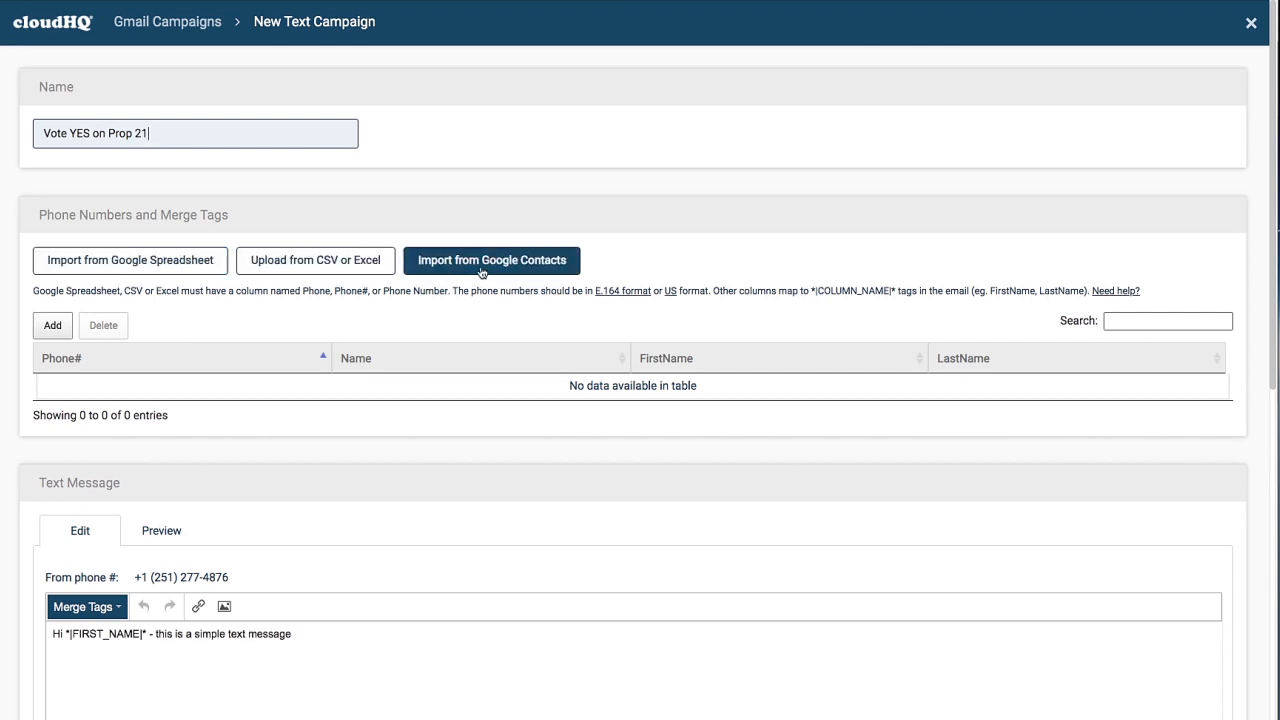
pyautogui.click(130, 260)
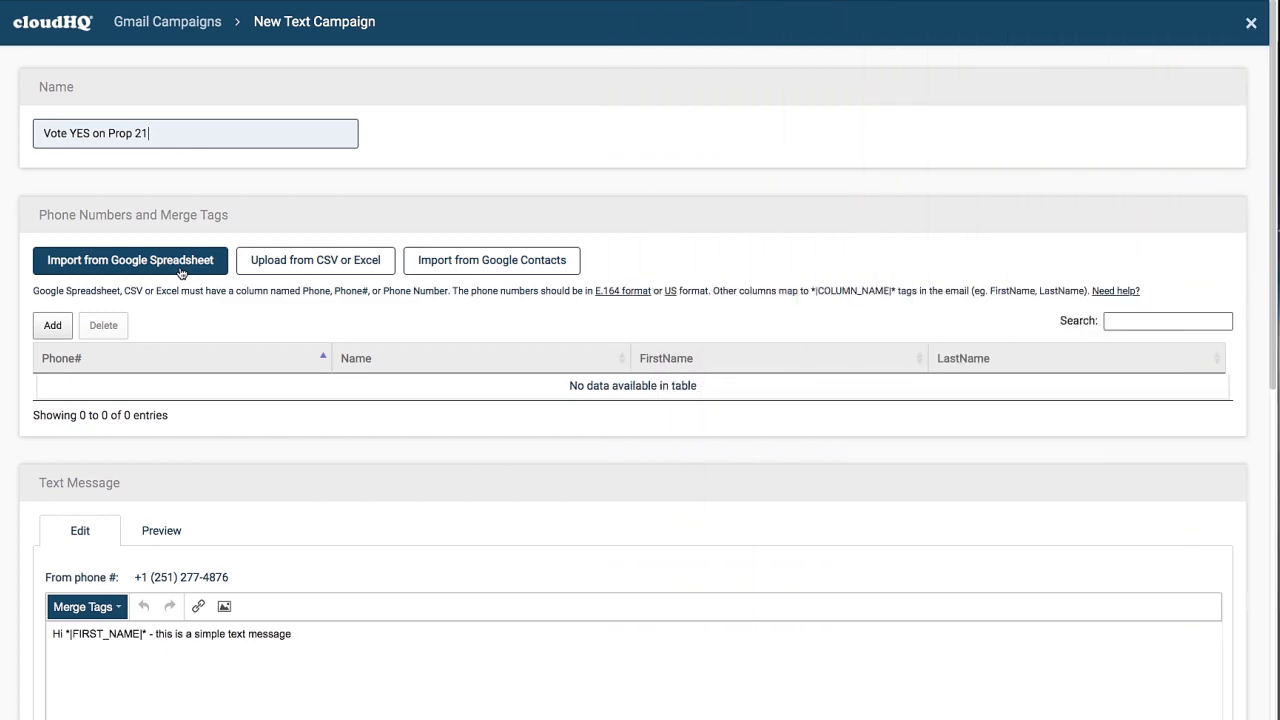
# Import 36 contacts from Sheet1 of the 'Phone List' Google spreadsheet.
pyautogui.click(130, 260)
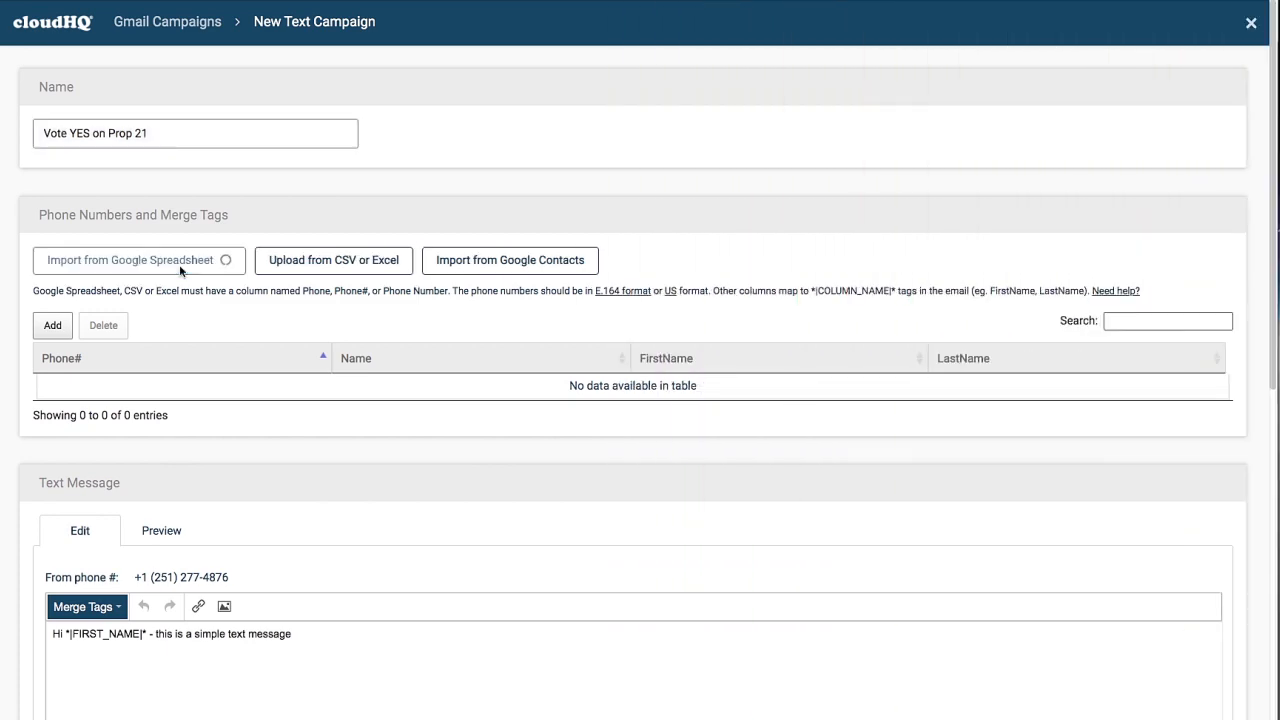
pyautogui.click(130, 260)
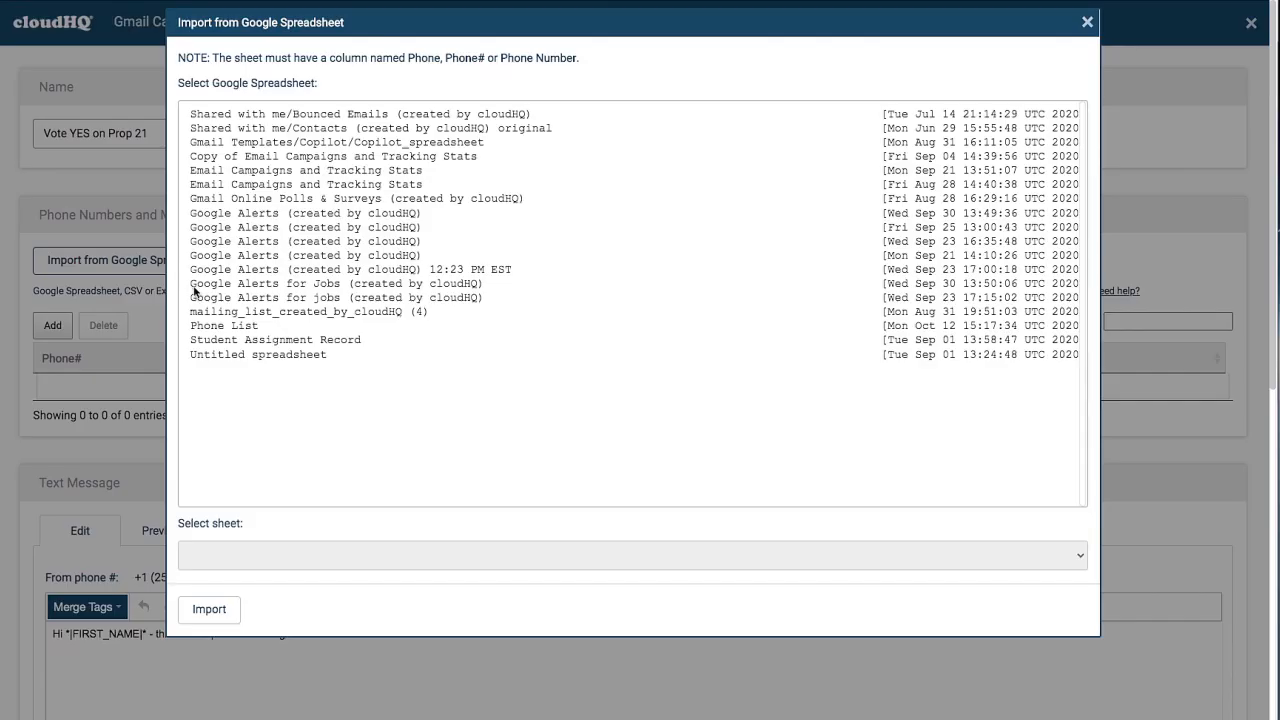
pyautogui.click(224, 325)
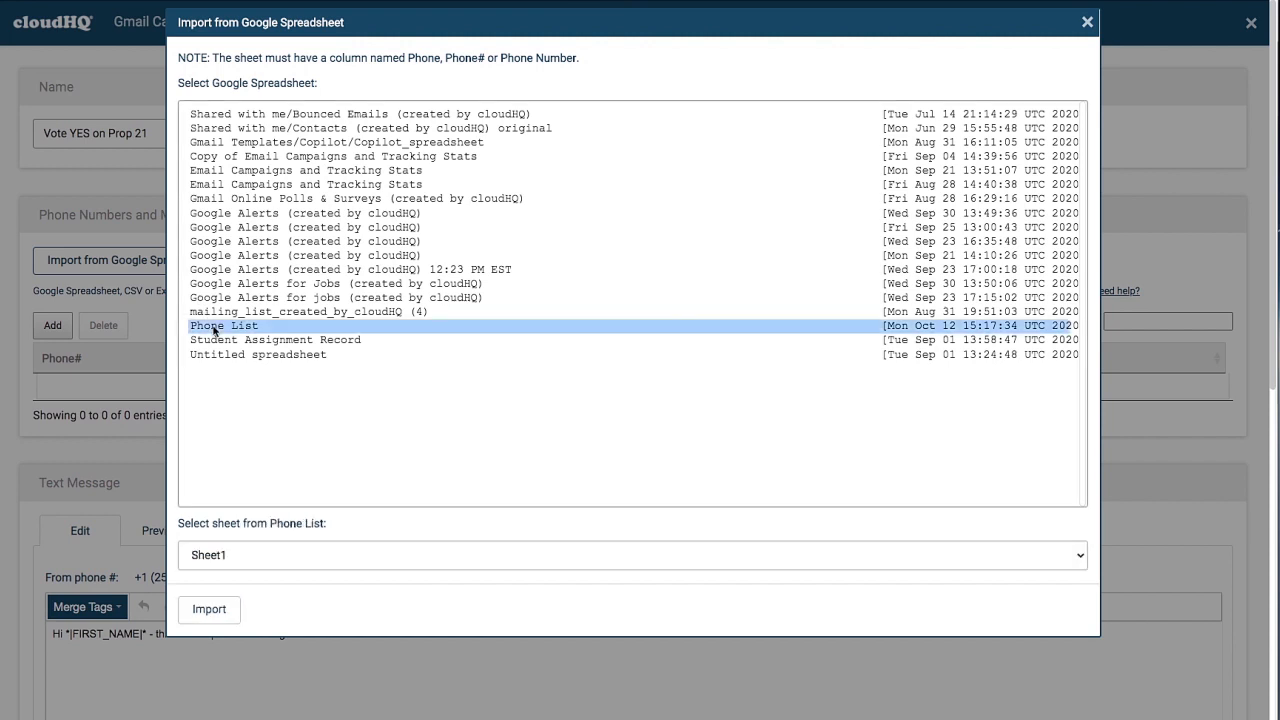
pyautogui.click(209, 609)
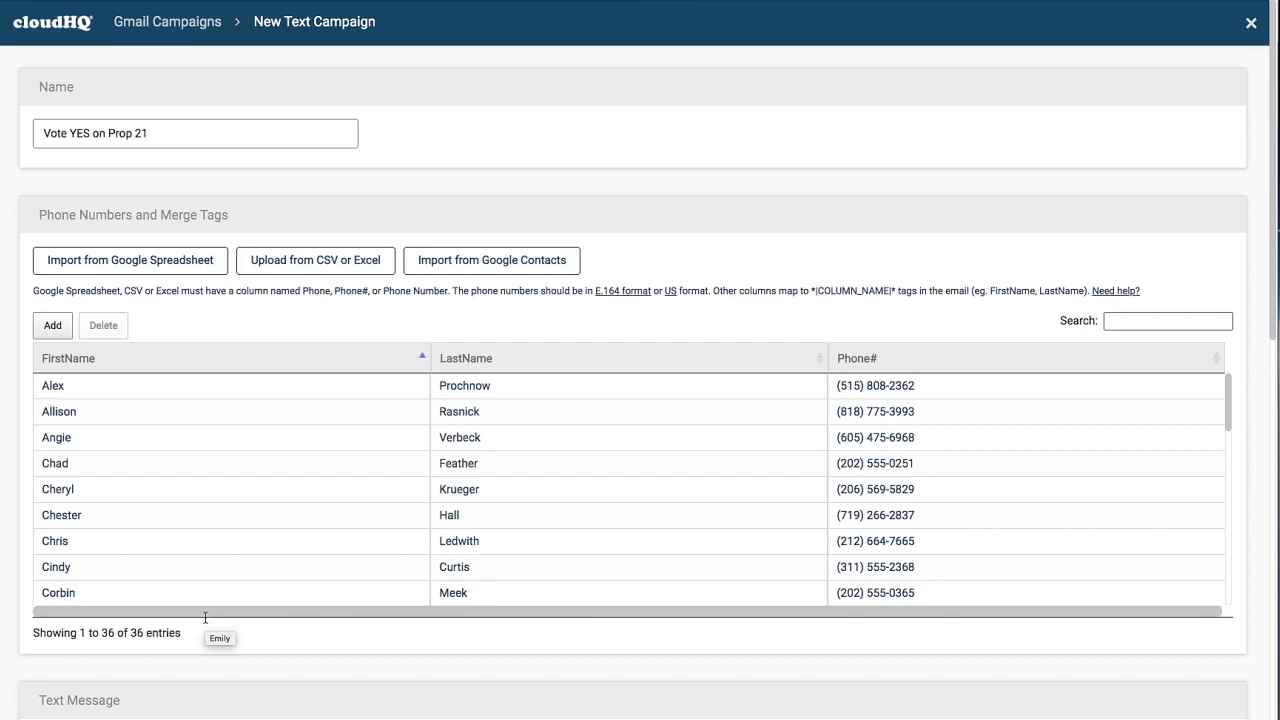
pyautogui.moveTo(1275, 278)
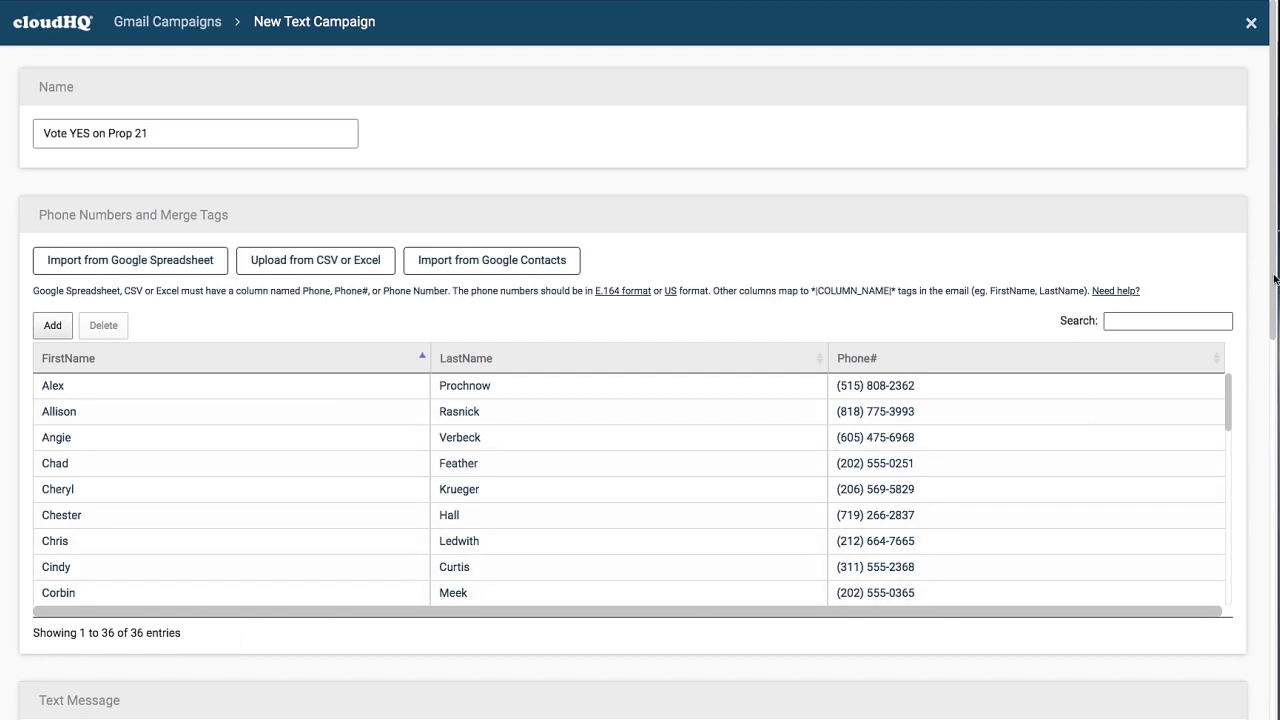
# Replace the sample text with the Prop 21 volunteer message and link the registration URL.
pyautogui.scroll(-3)
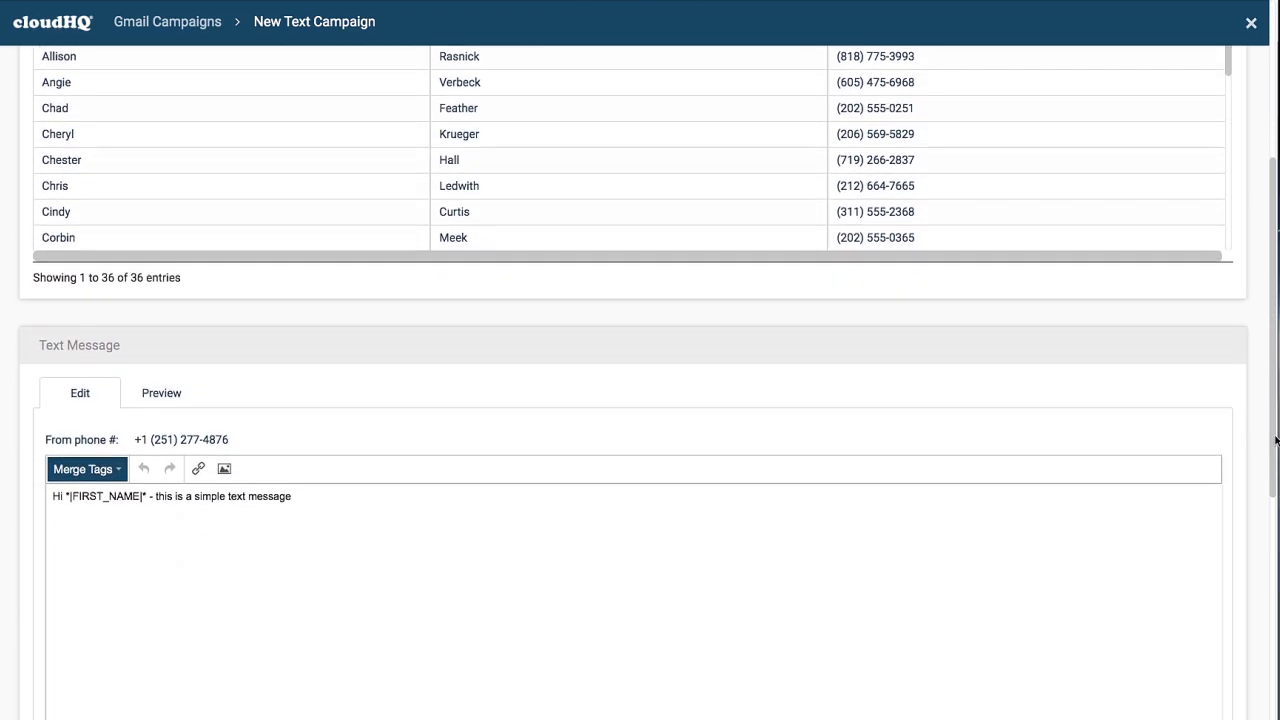
pyautogui.scroll(-3)
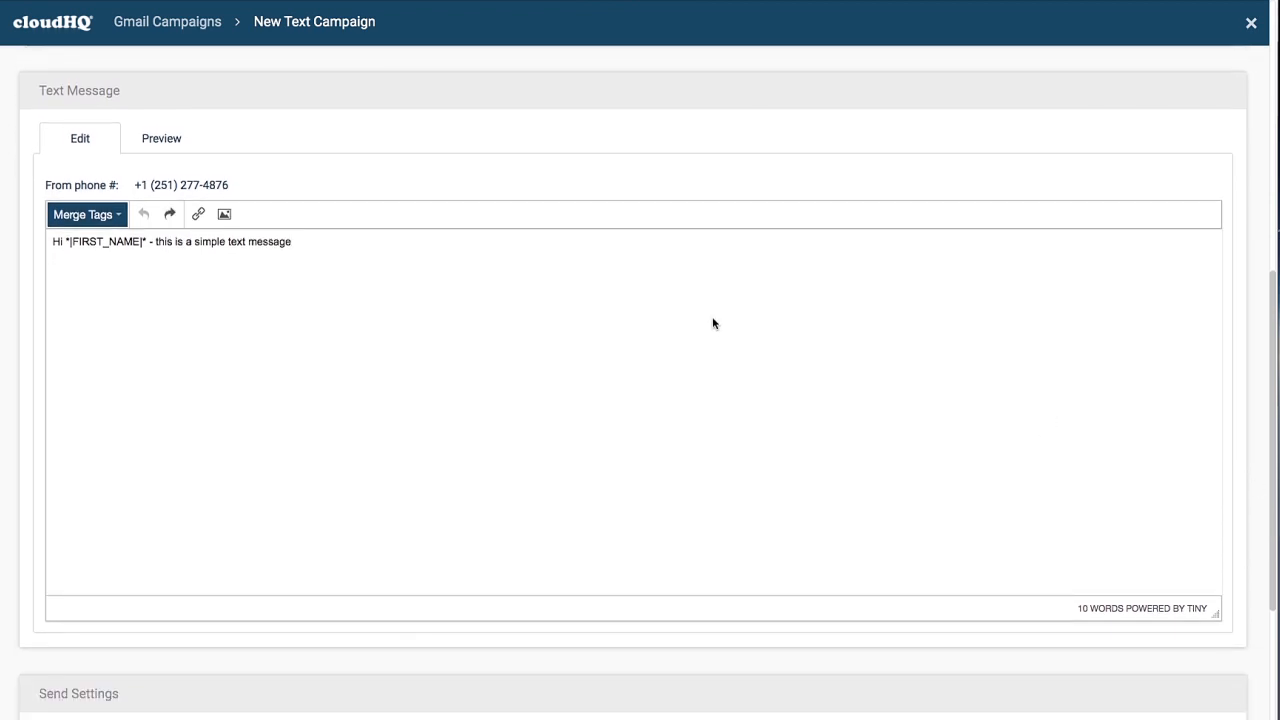
pyautogui.moveTo(148, 241); pyautogui.dragTo(291, 241)
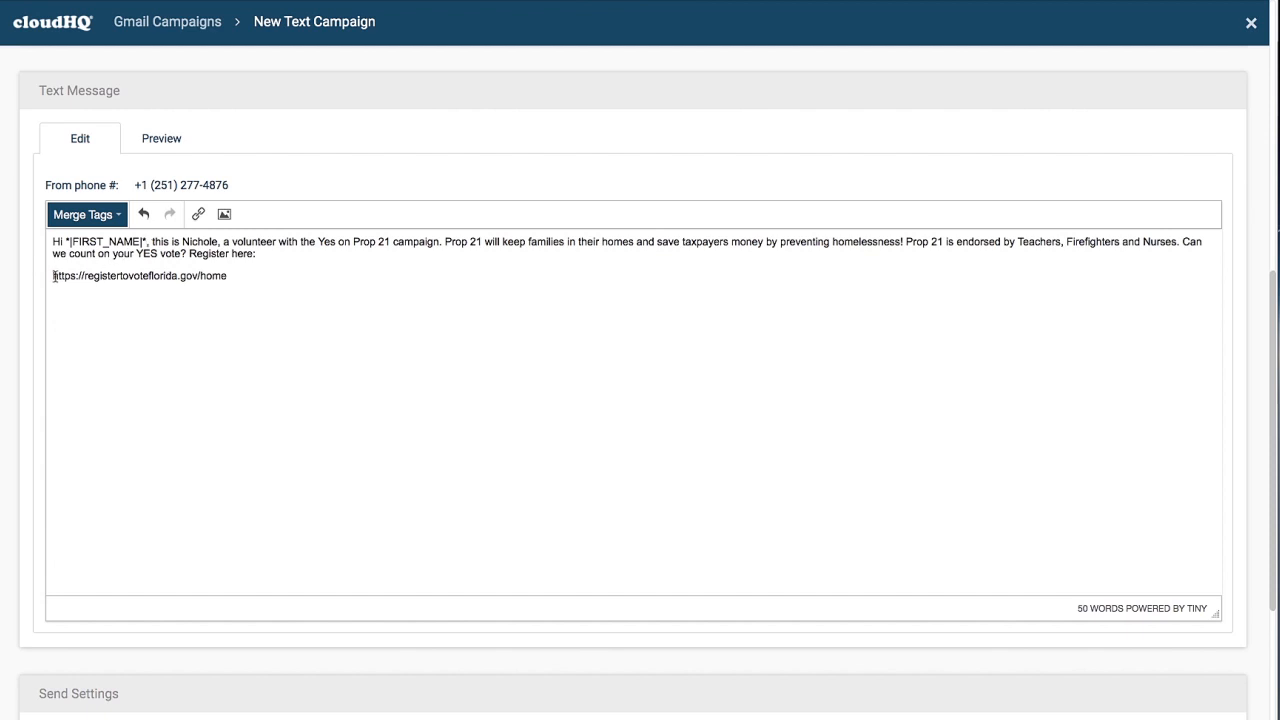
pyautogui.click(198, 214)
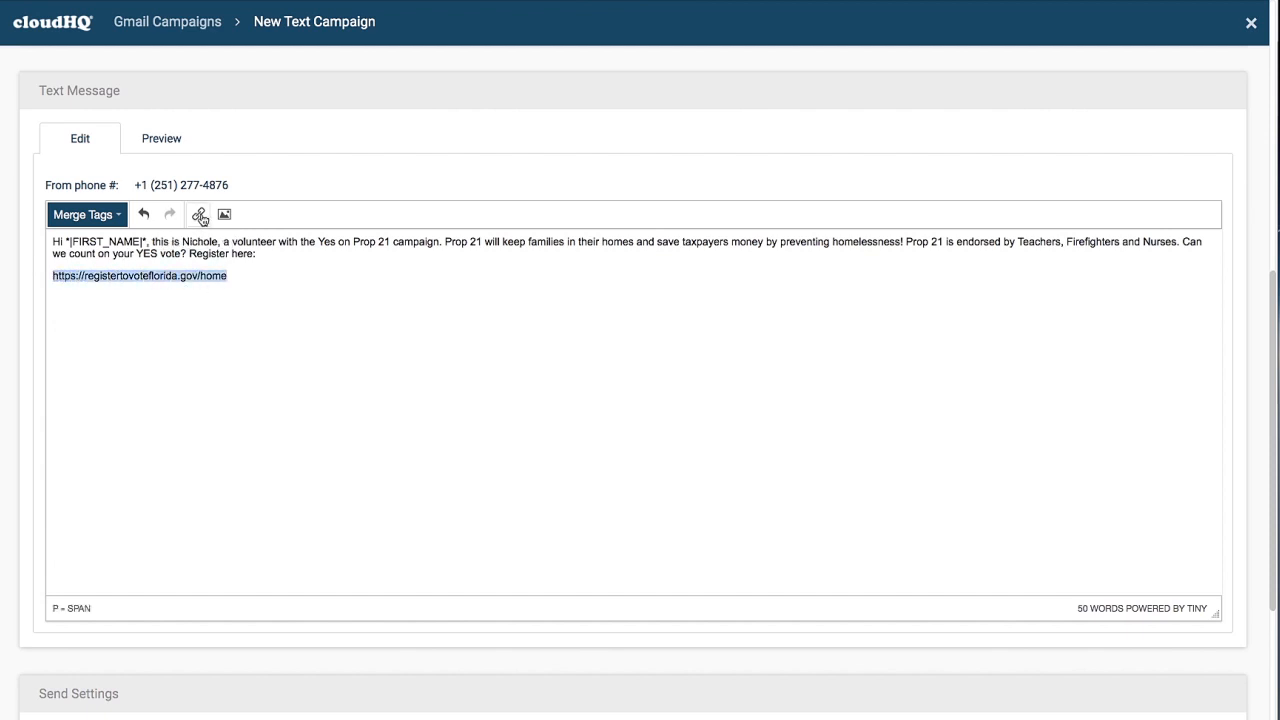
pyautogui.click(198, 214)
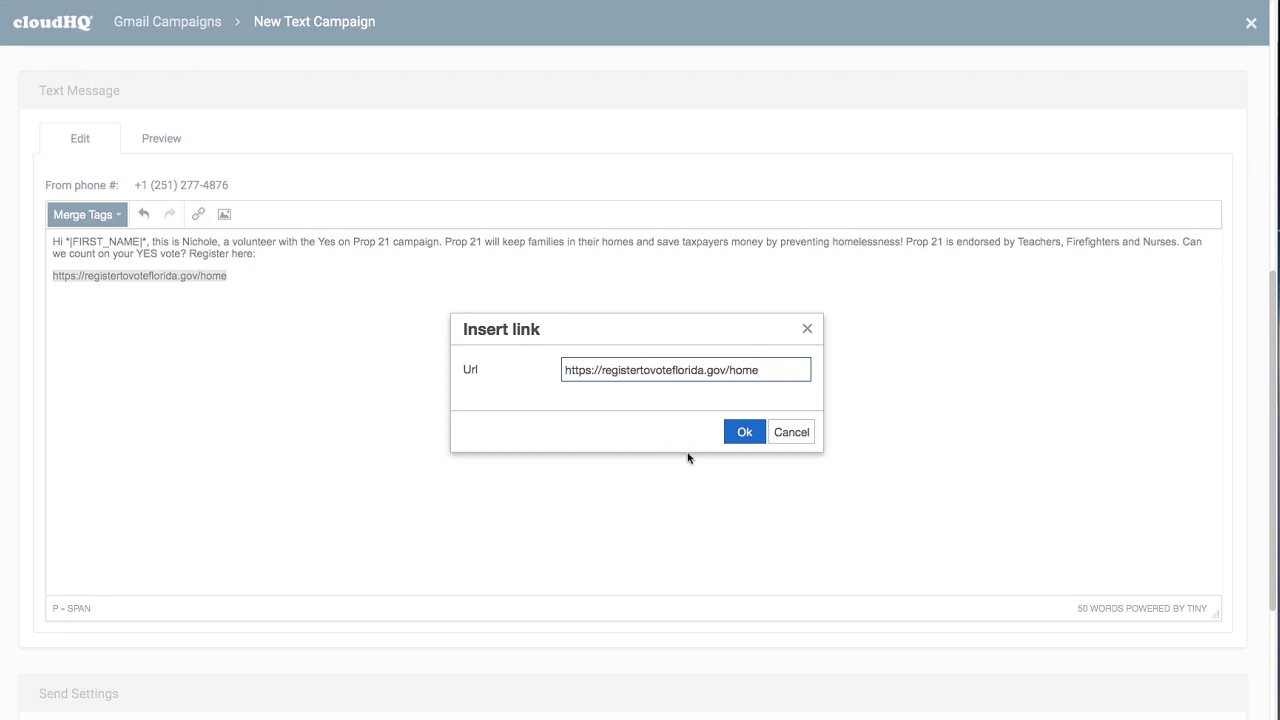
pyautogui.click(744, 431)
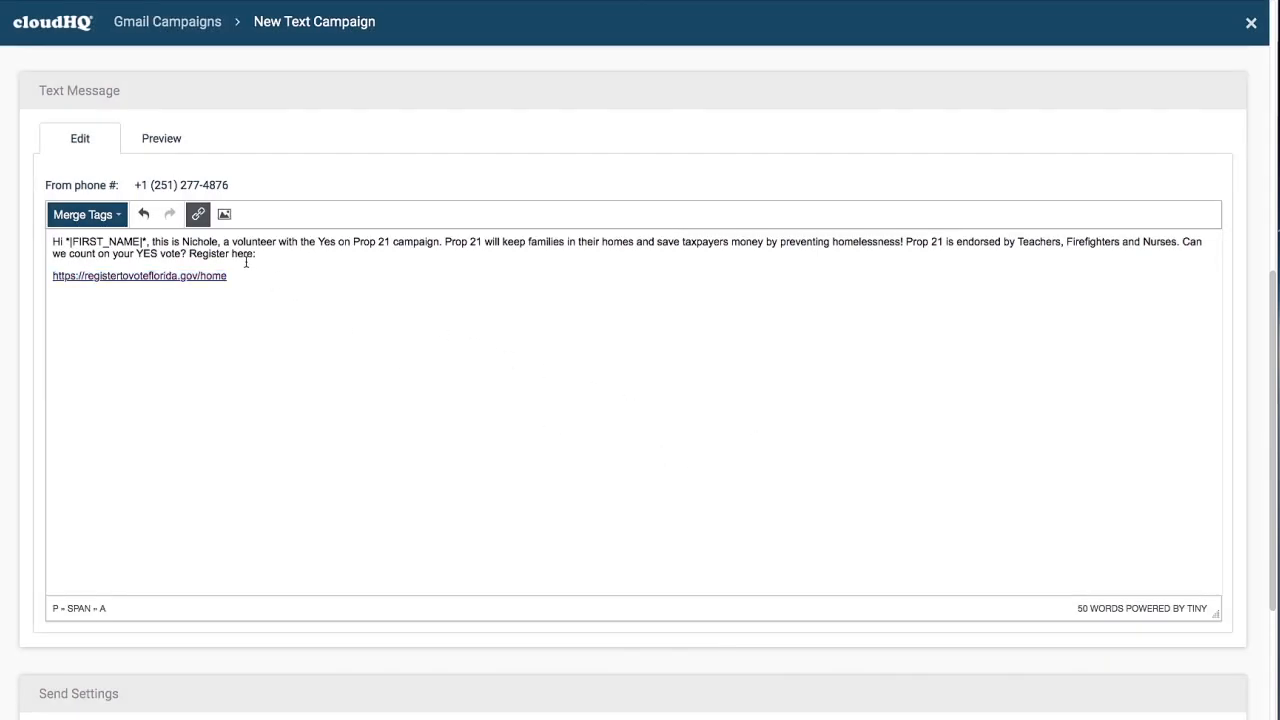
# Insert the image 'Vote Yes on Prop 21.jpg' below the registration link.
pyautogui.click(224, 214)
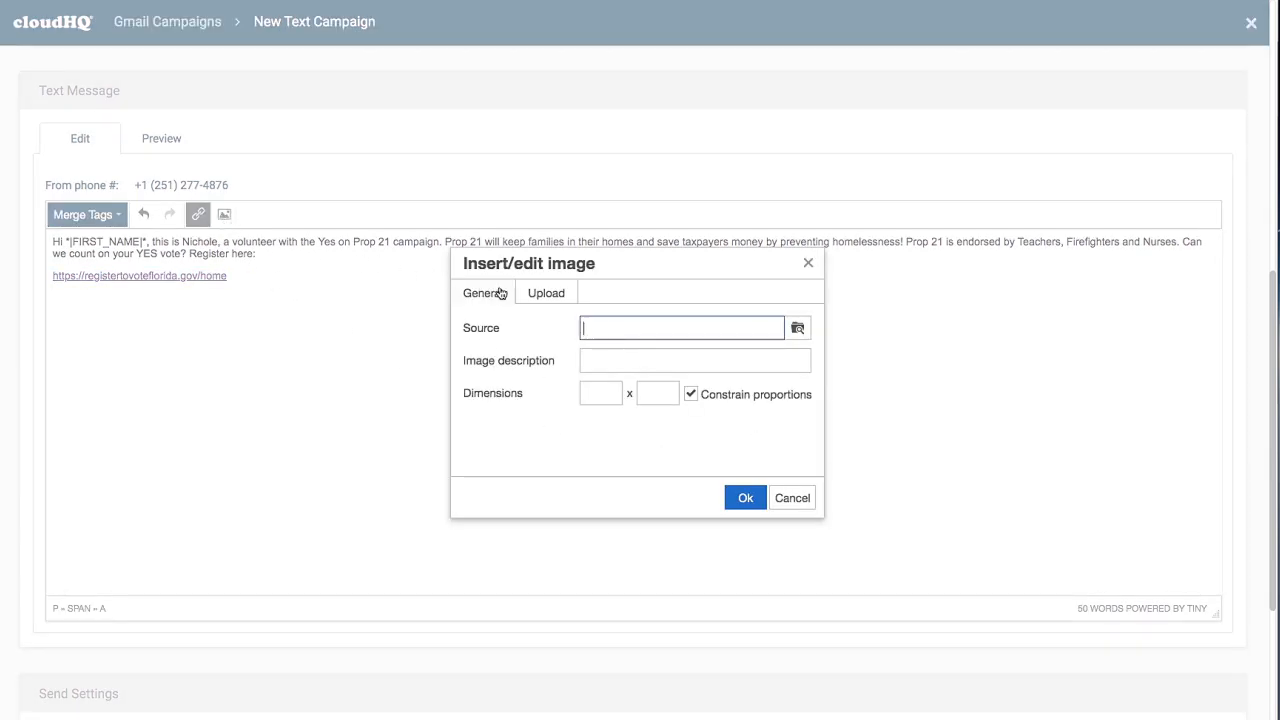
pyautogui.click(797, 327)
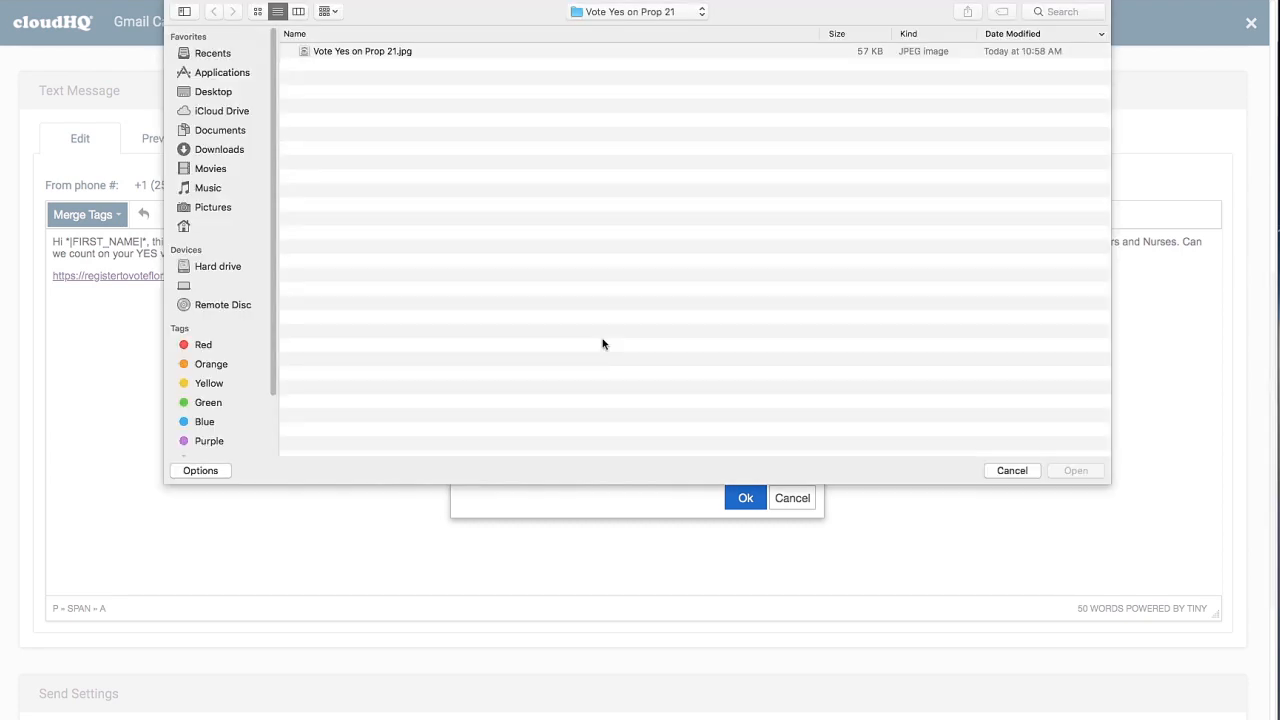
pyautogui.click(362, 51)
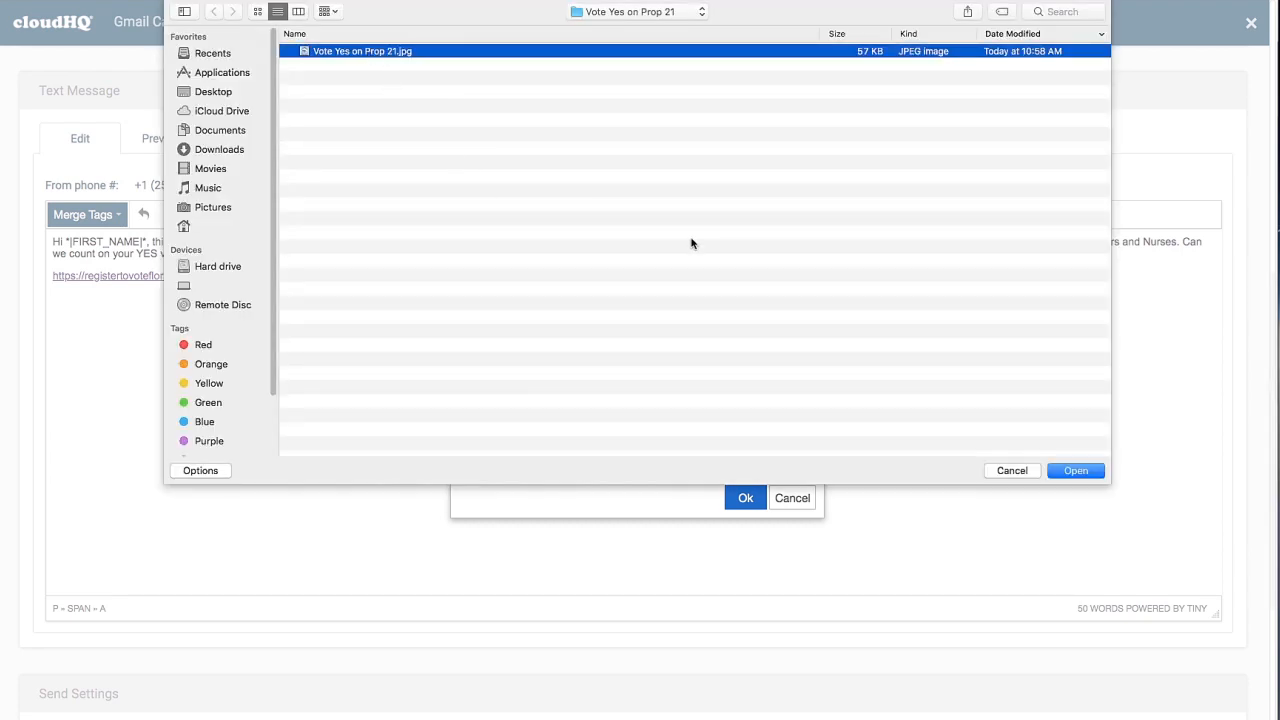
pyautogui.click(1075, 470)
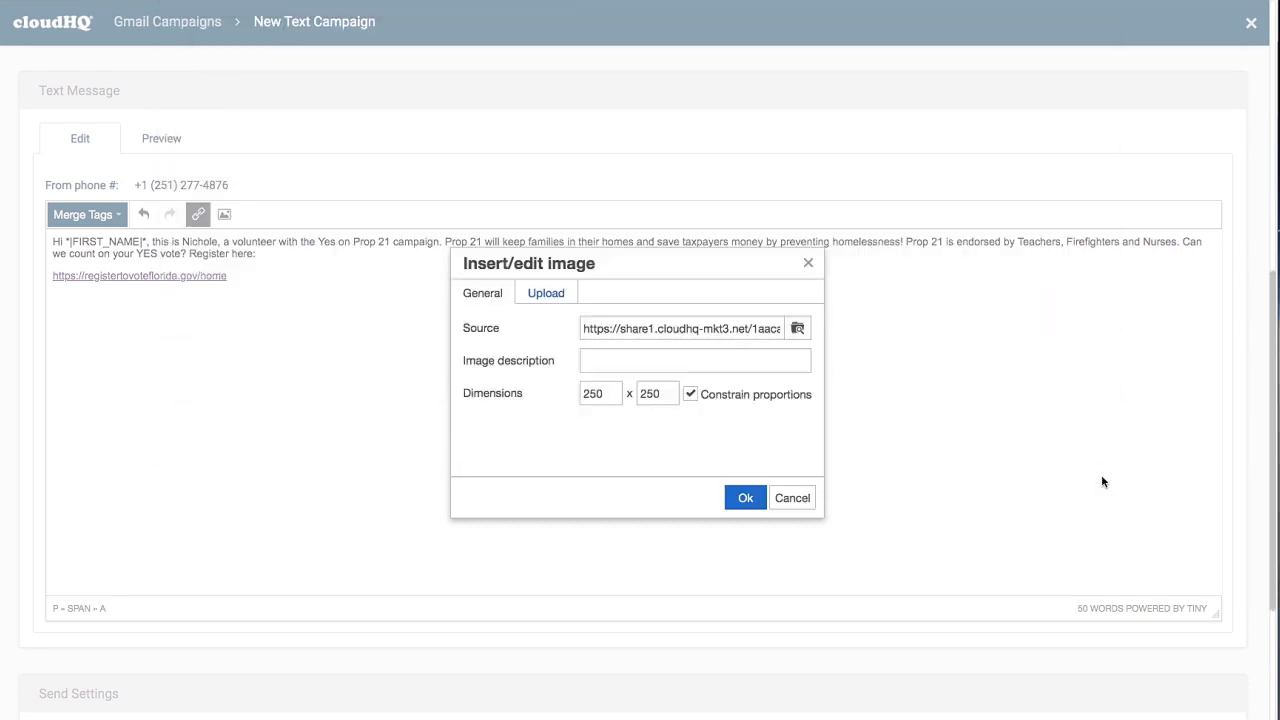
pyautogui.click(744, 498)
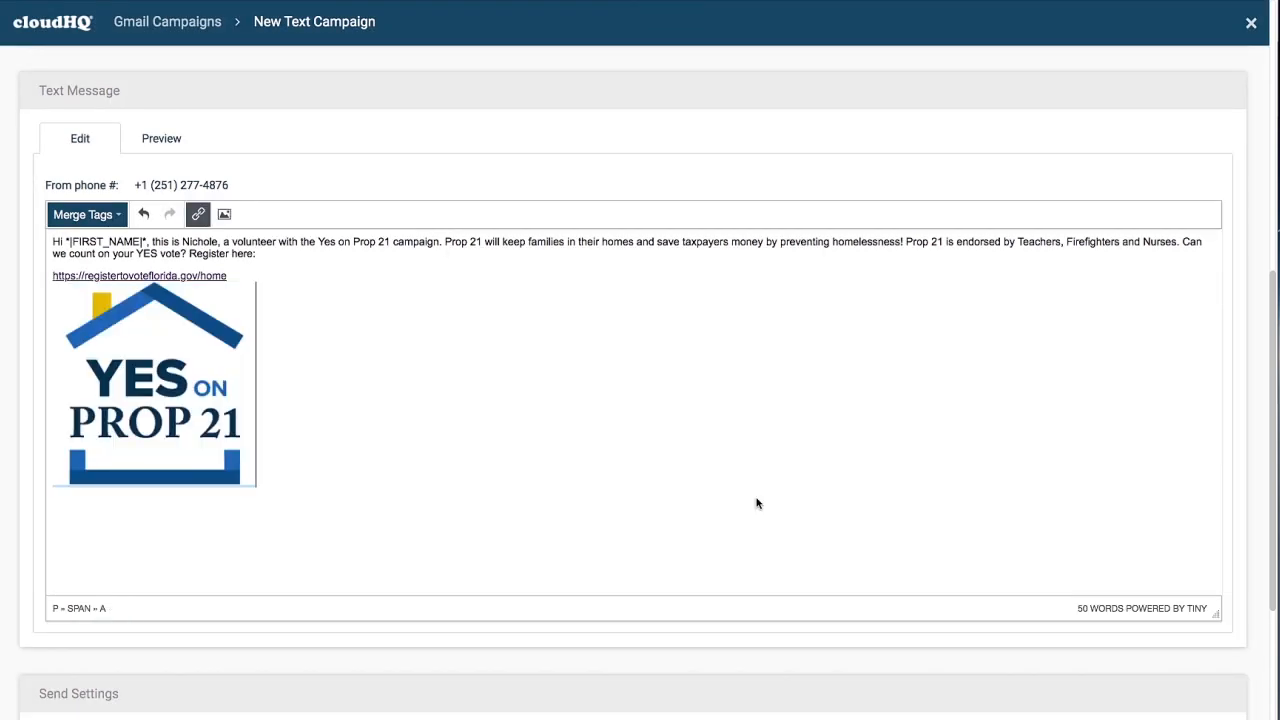
# Preview the personalised message for Alex with the Prop 21 logo.
pyautogui.click(161, 138)
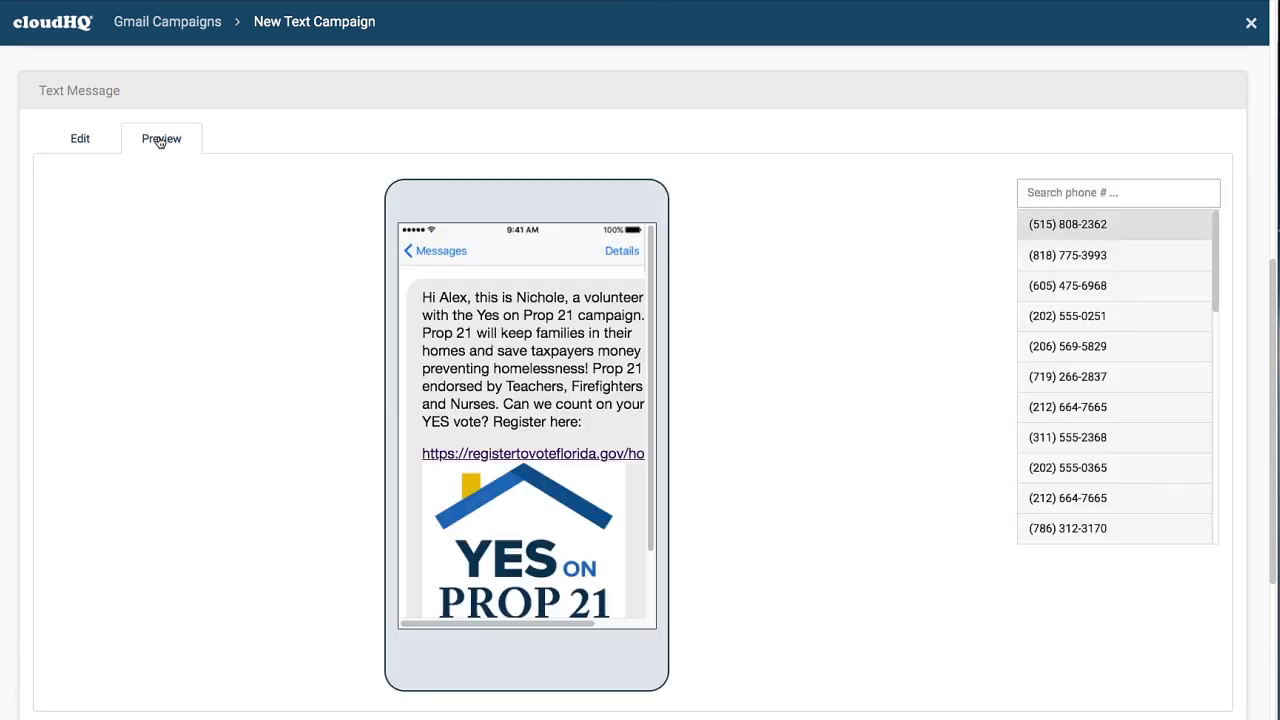
pyautogui.moveTo(494, 206)
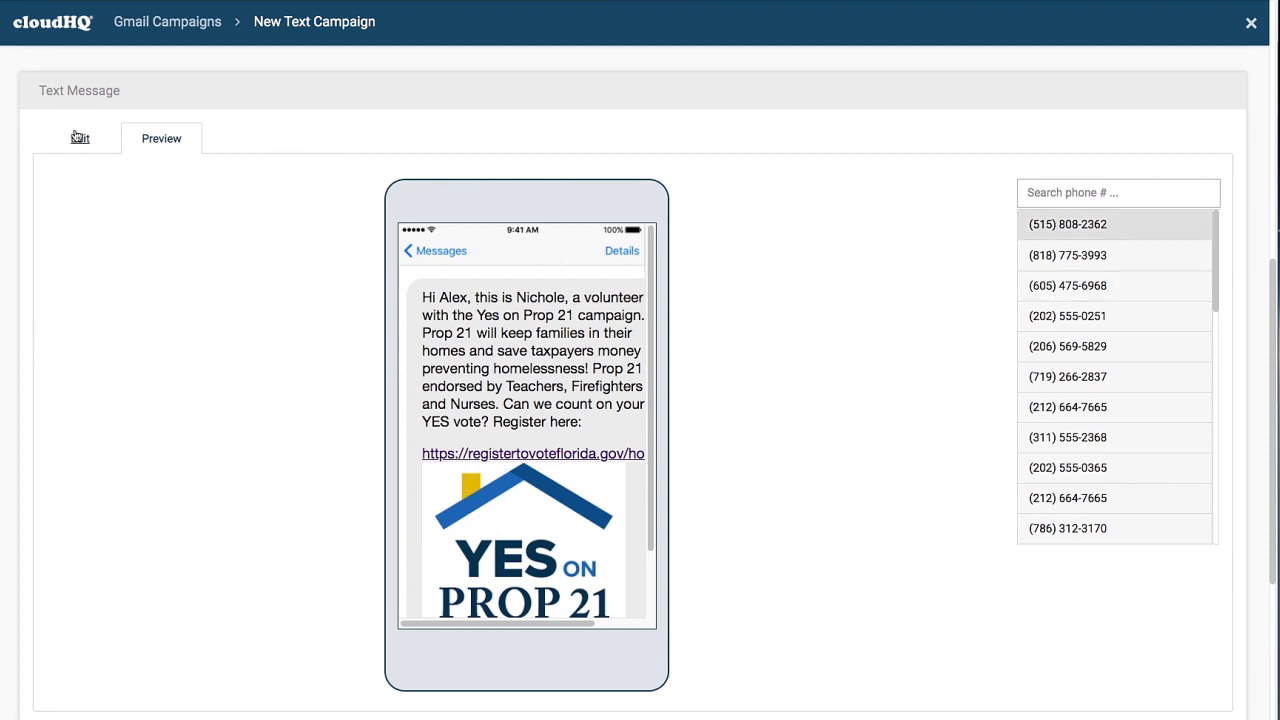
pyautogui.scroll(-3)
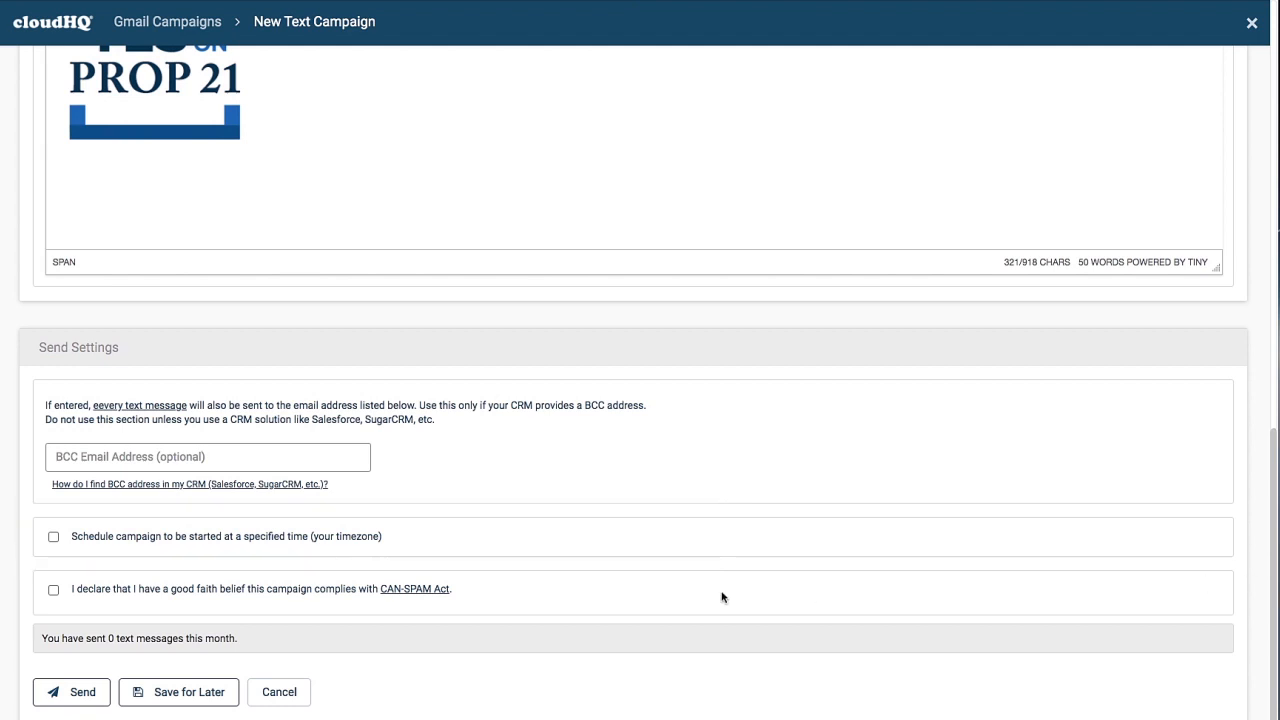
# Confirm CAN-SPAM compliance and send the campaign to all recipients.
pyautogui.click(53, 589)
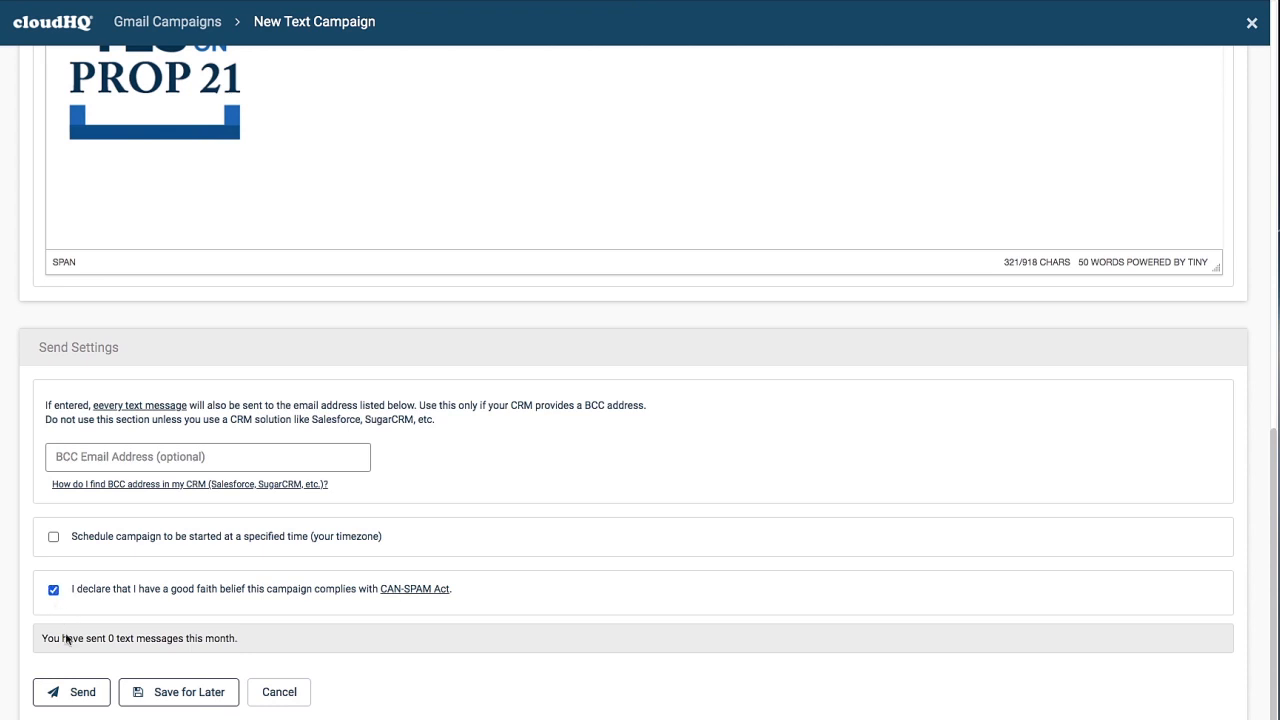
pyautogui.click(71, 692)
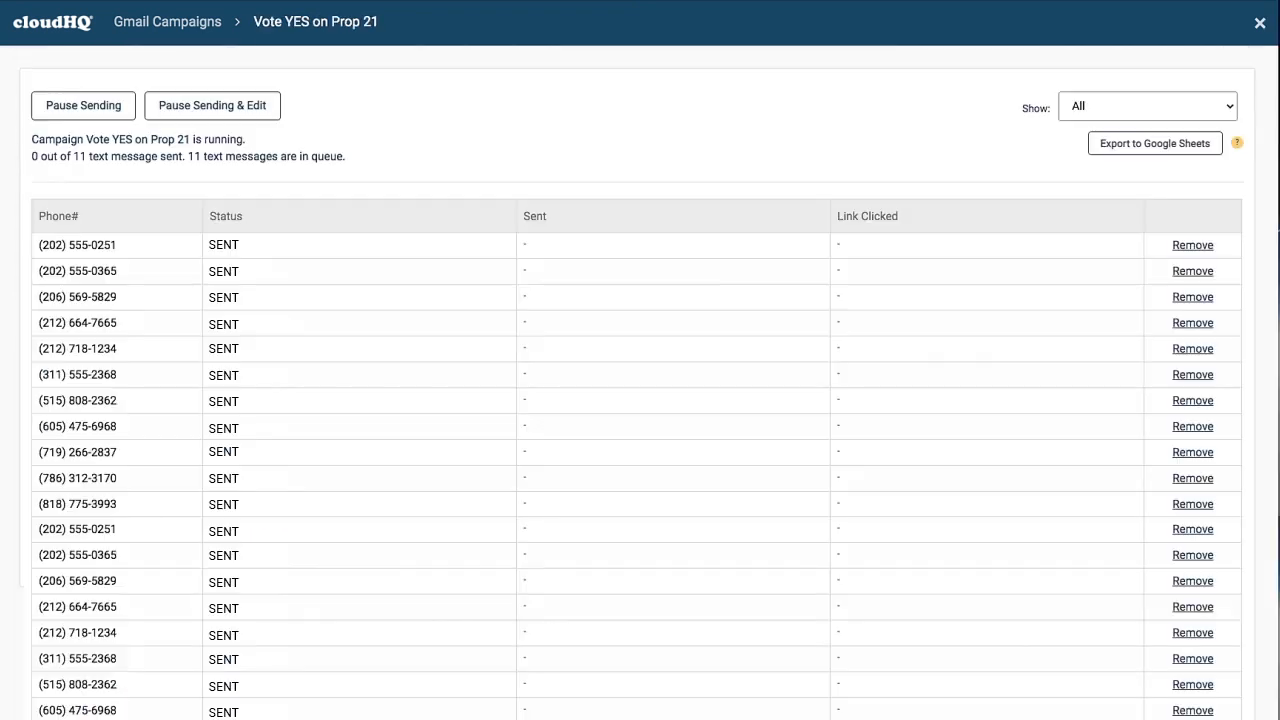